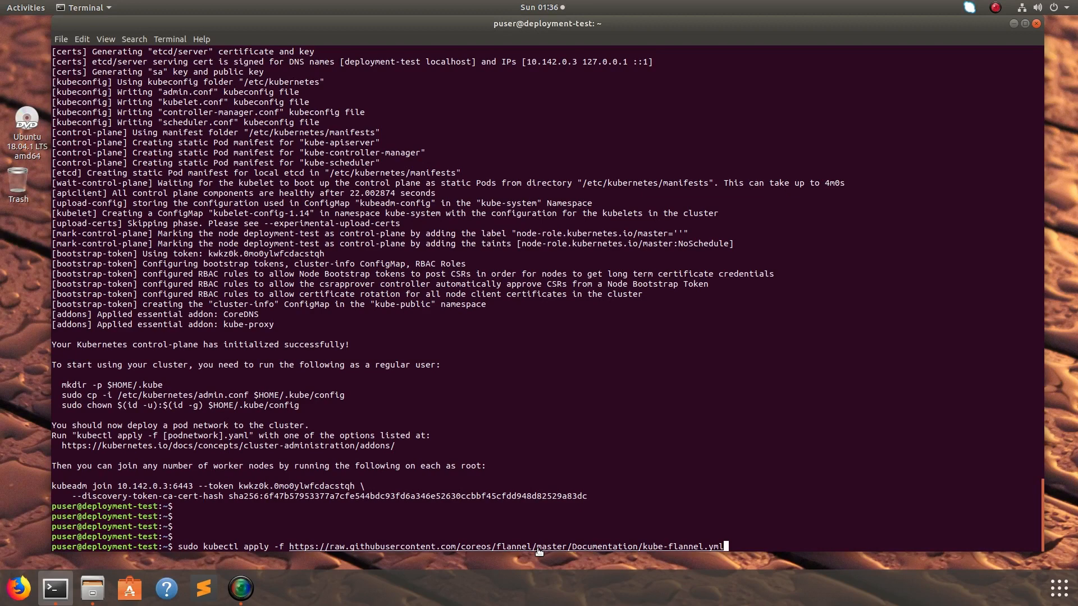
pyautogui.moveTo(517, 549)
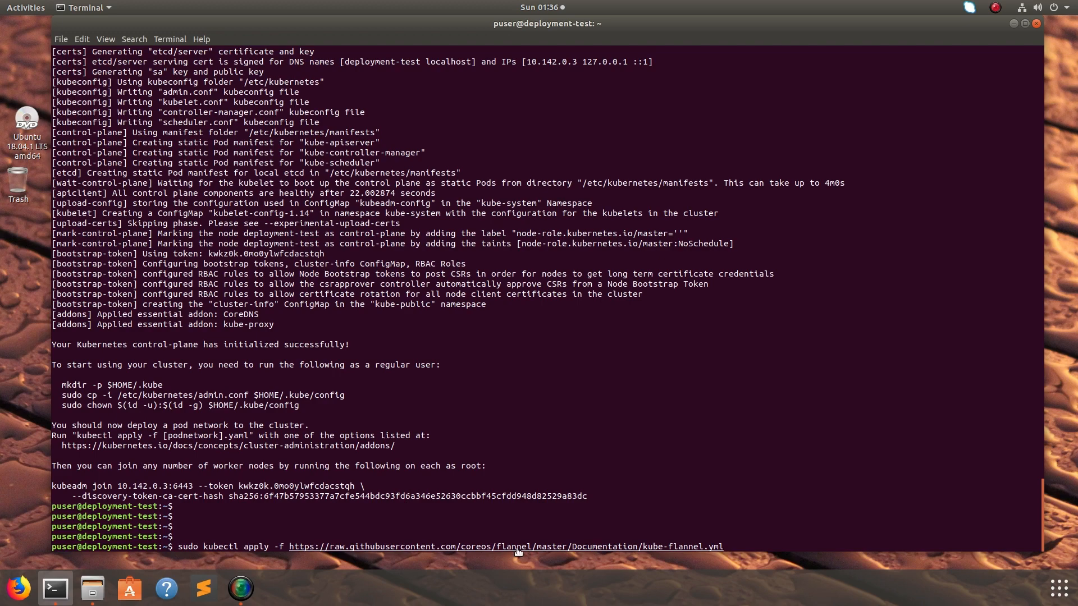
pyautogui.moveTo(721, 495)
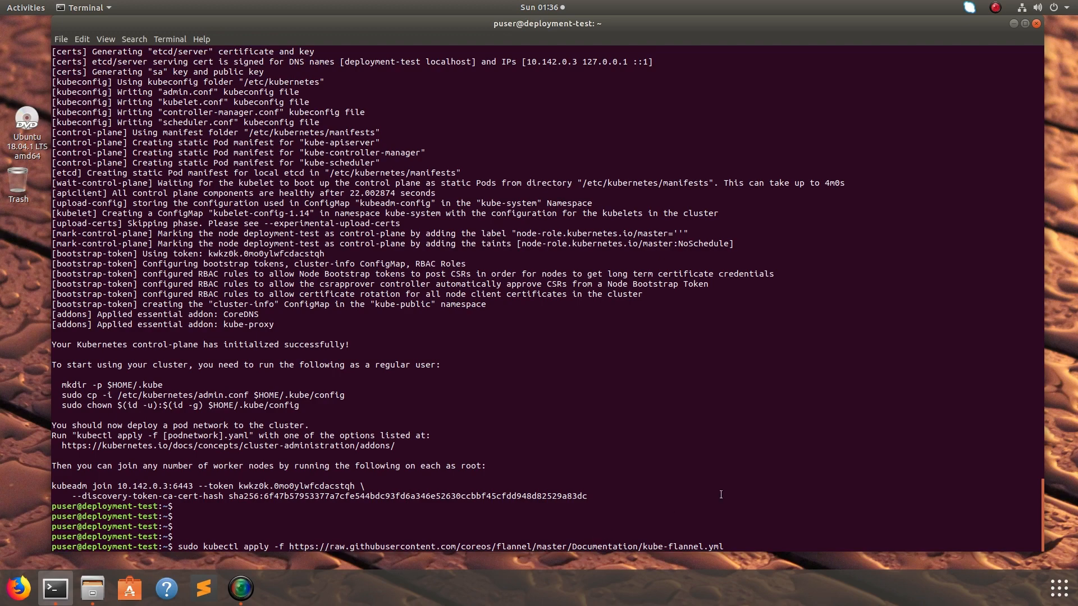
# - Run 'sudo kubectl apply -f' with the kube-flannel.yml URL, which fails with connection-refused errors
pyautogui.press('Return')
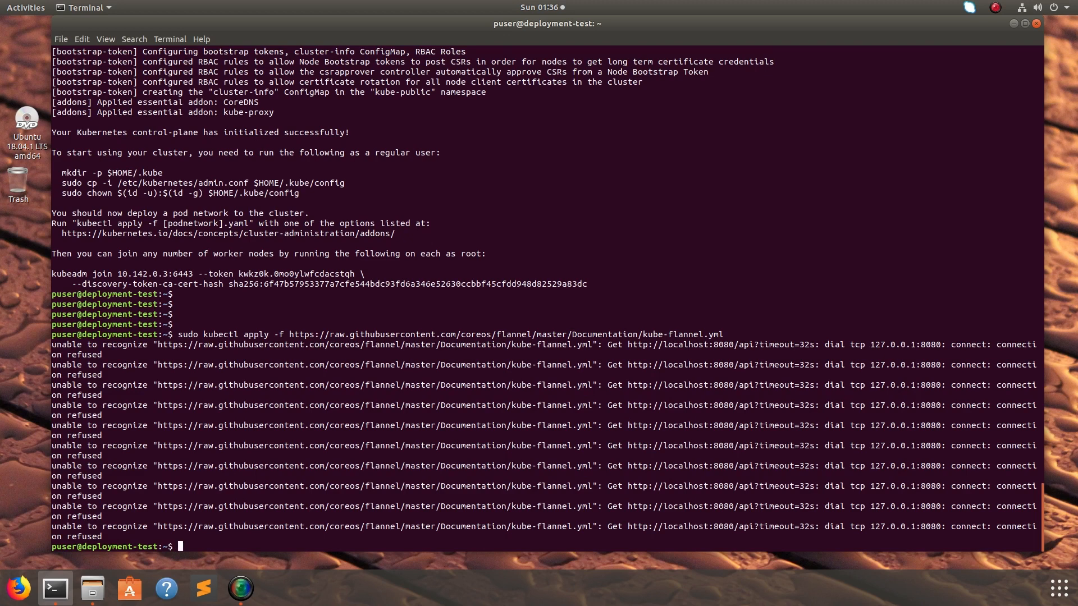
pyautogui.scroll(3)
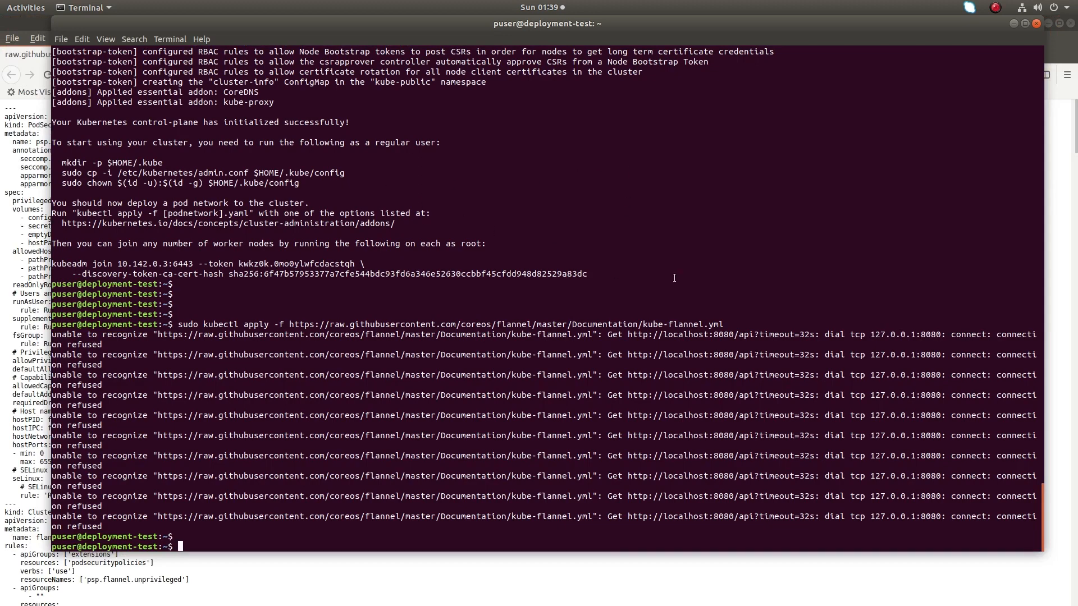
pyautogui.scroll(3)
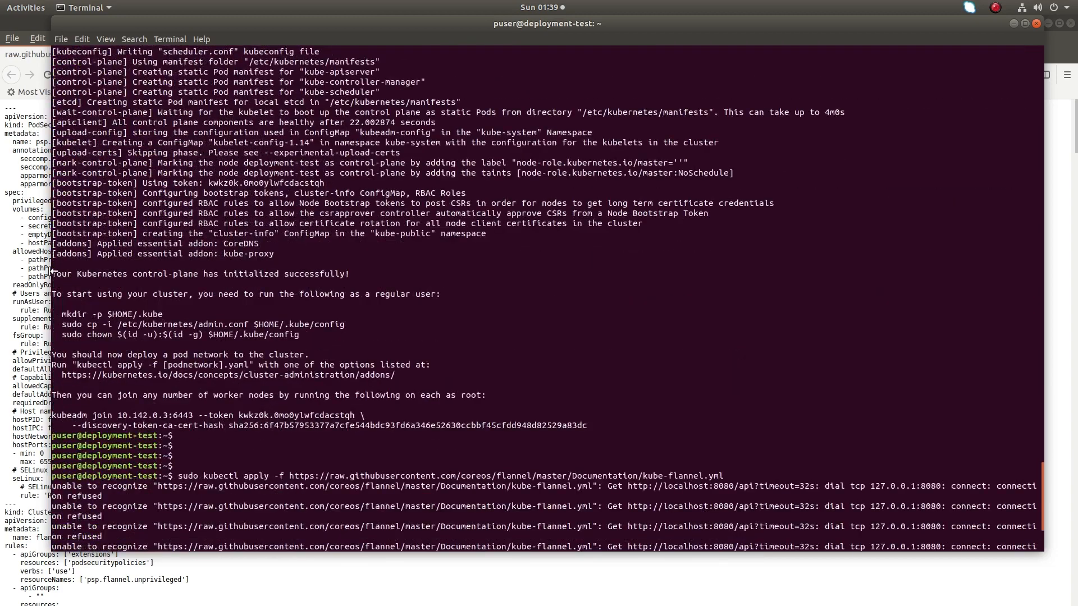
pyautogui.moveTo(227, 294)
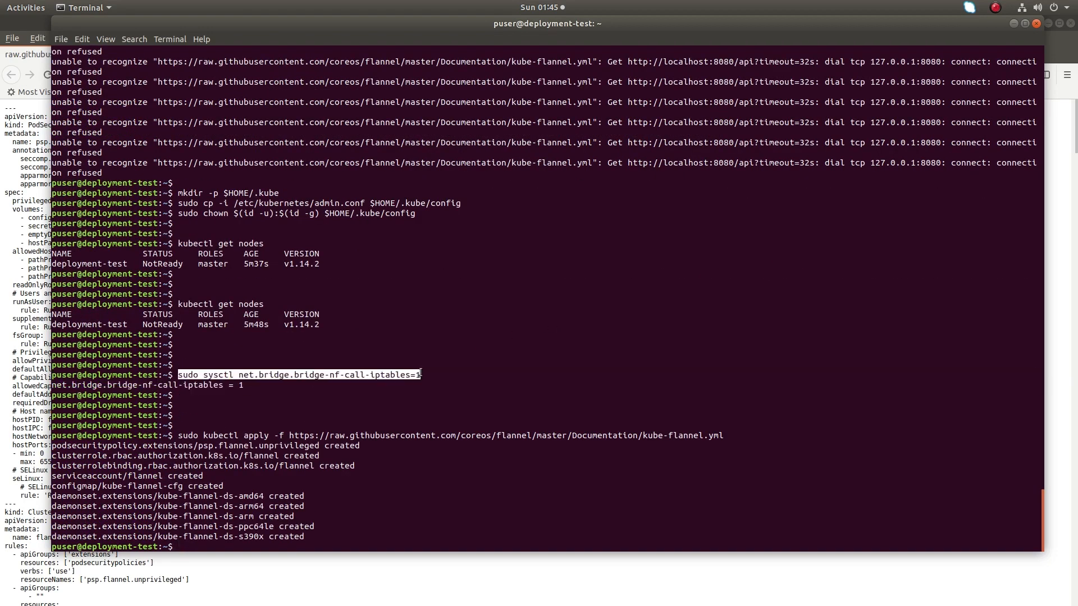
pyautogui.moveTo(191, 436)
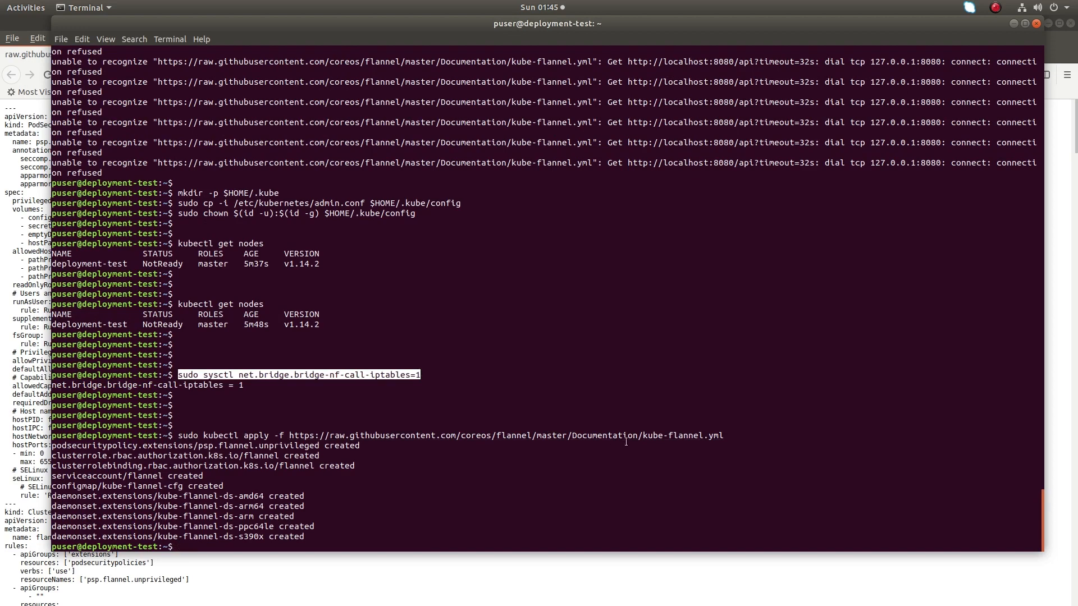
pyautogui.moveTo(693, 441)
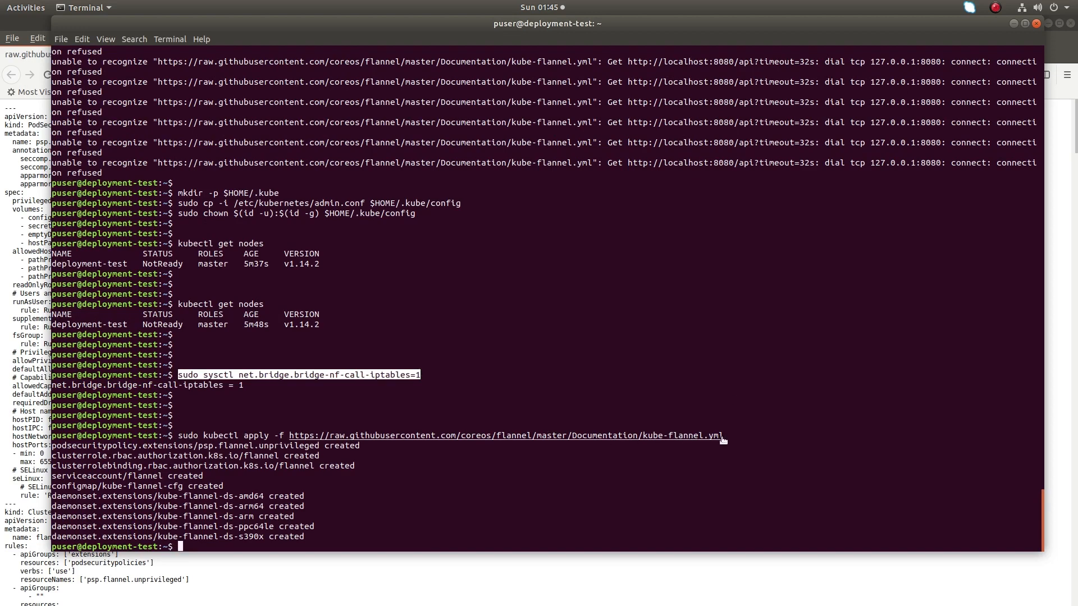
pyautogui.moveTo(960, 162)
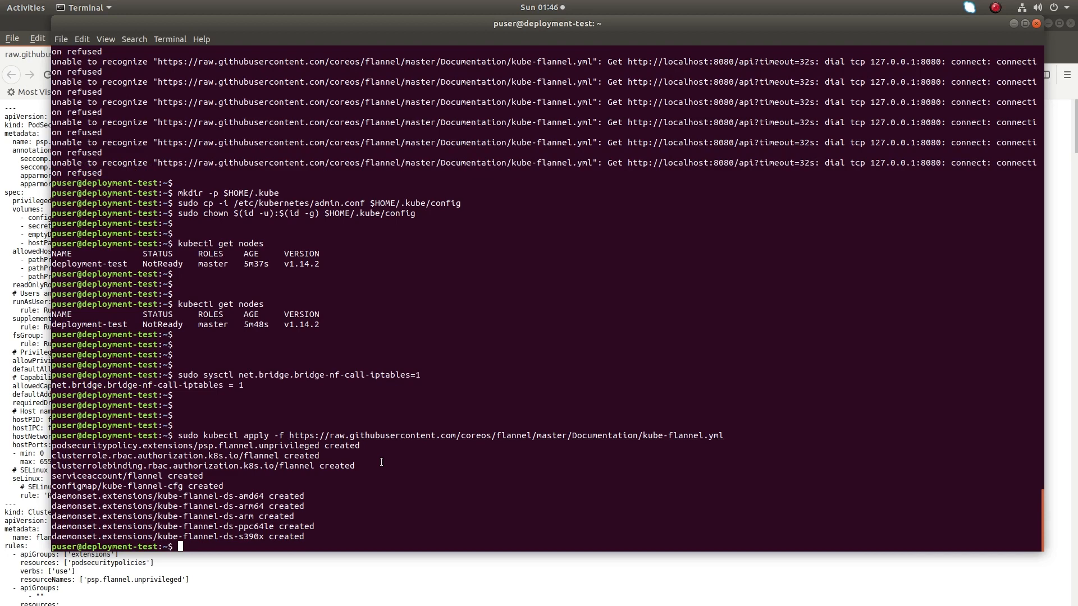
# - Run 'kubectl get pods --all-namespaces', showing every kube-system pod including Flannel as Running
pyautogui.scroll(3)
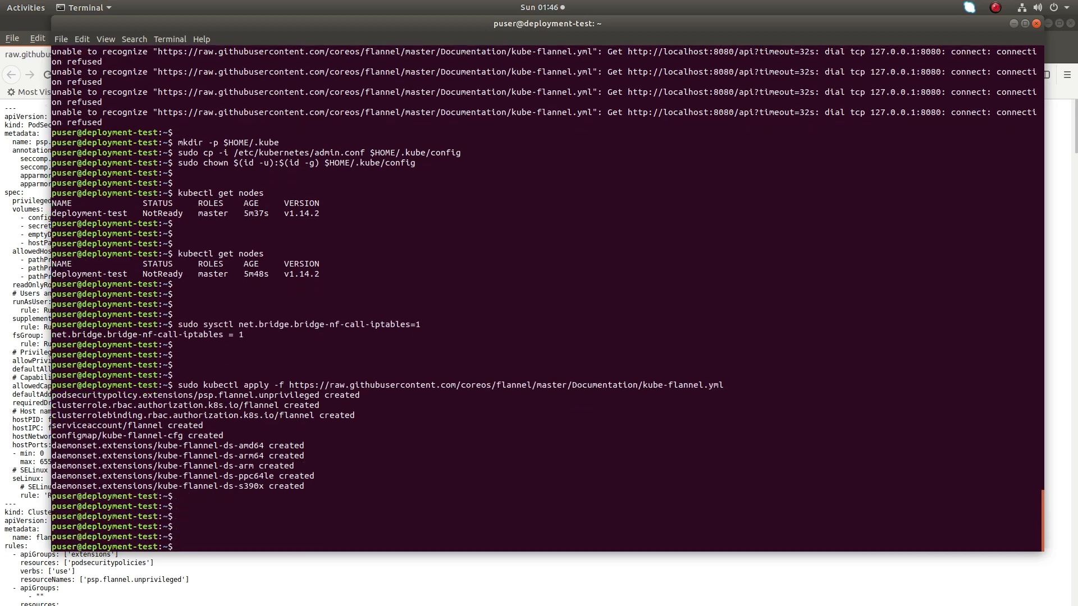
pyautogui.write('kubectl get pods --all-namespaces')
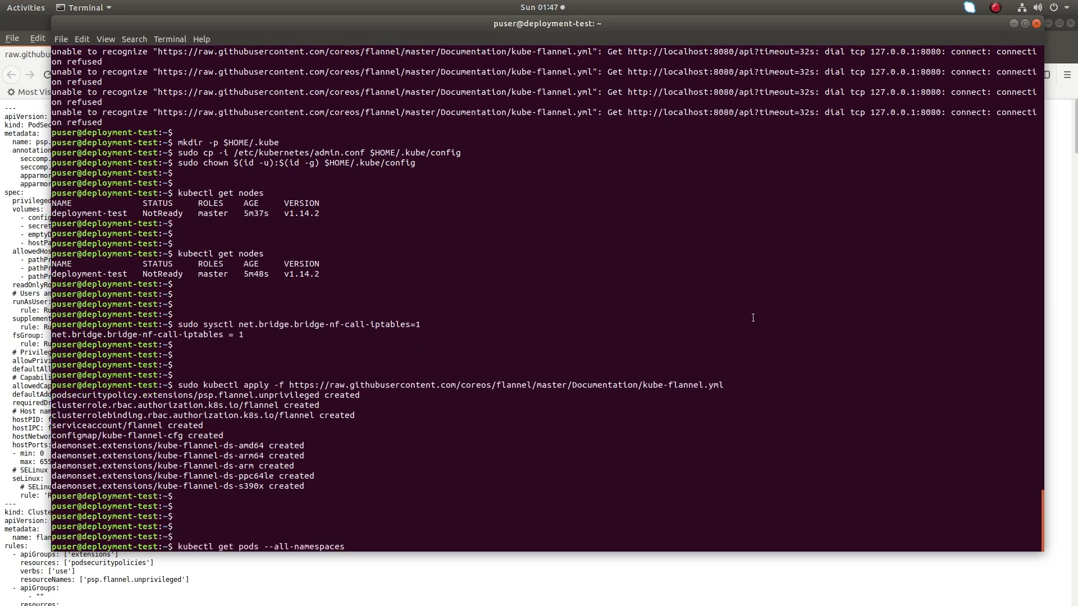
pyautogui.moveTo(346, 547)
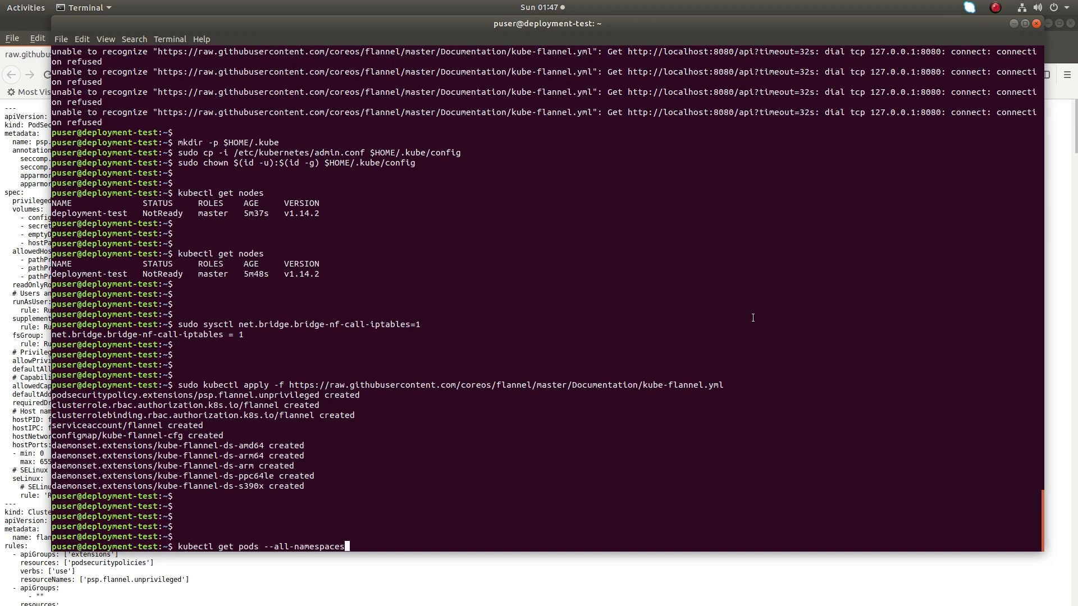
pyautogui.press('Return')
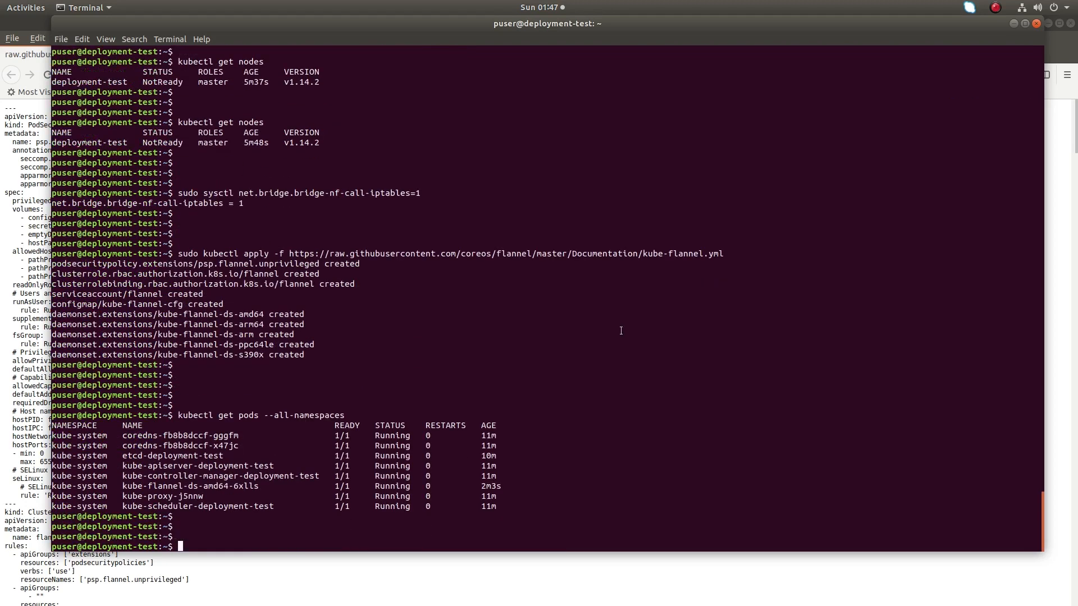